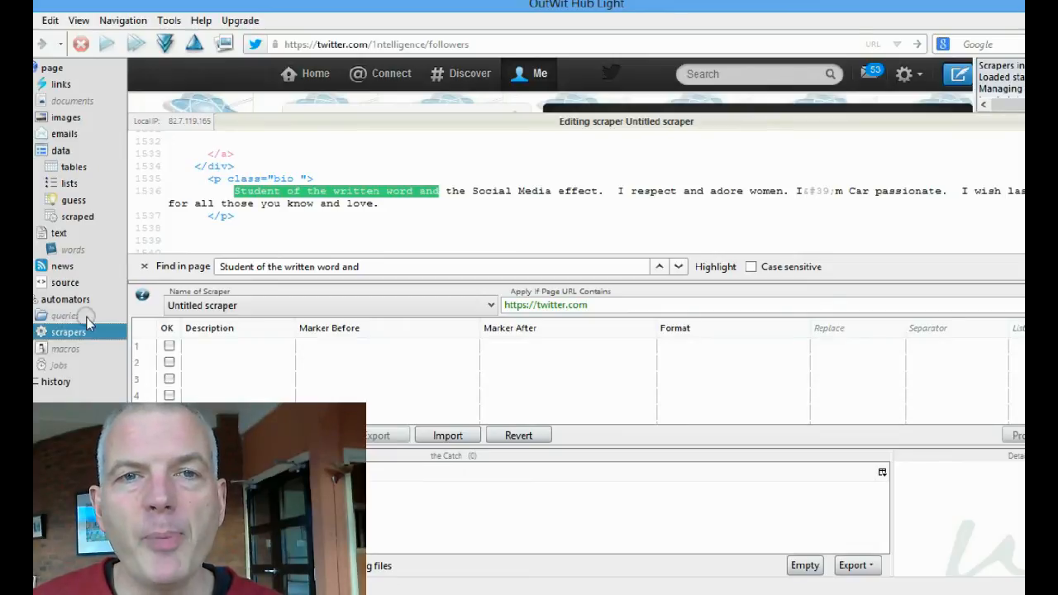
mouse_move(490, 134)
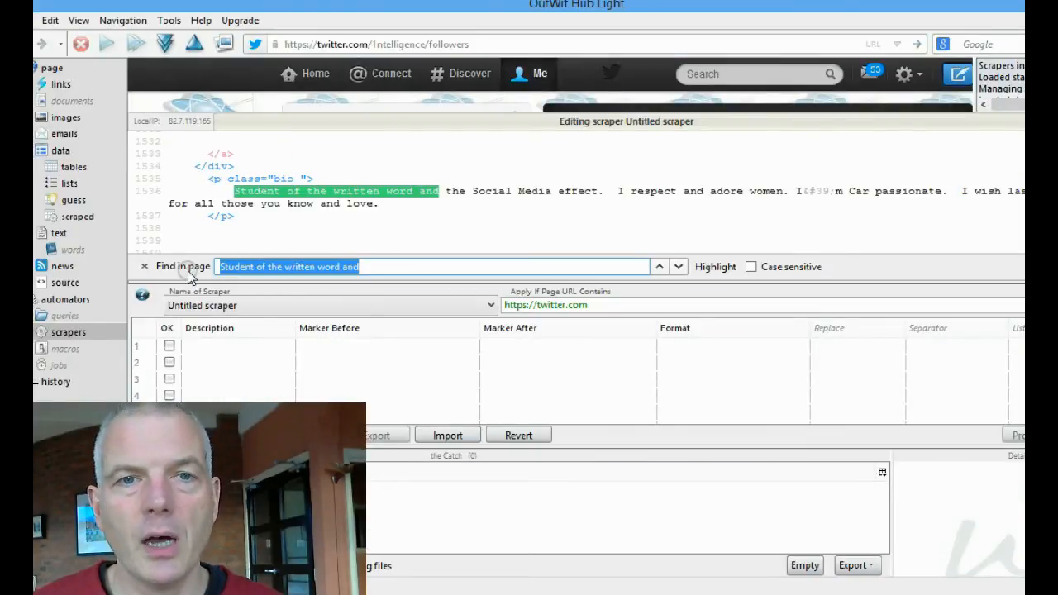
mouse_move(508, 260)
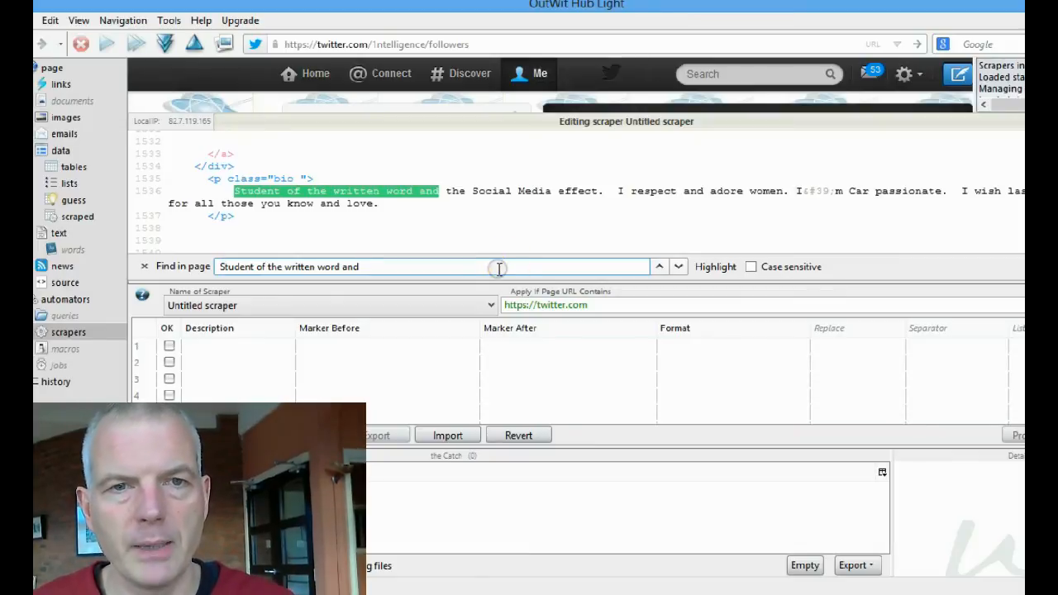
mouse_move(395, 190)
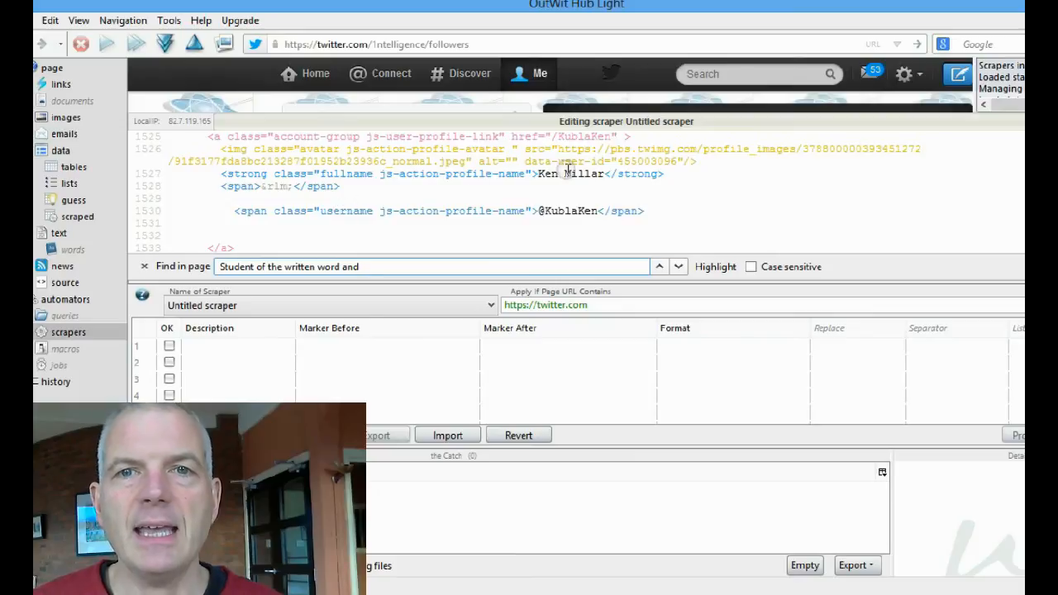
- Add a 'Full Name' scraper row ending with the </strong> marker, from the follower's name
double_click(570, 174)
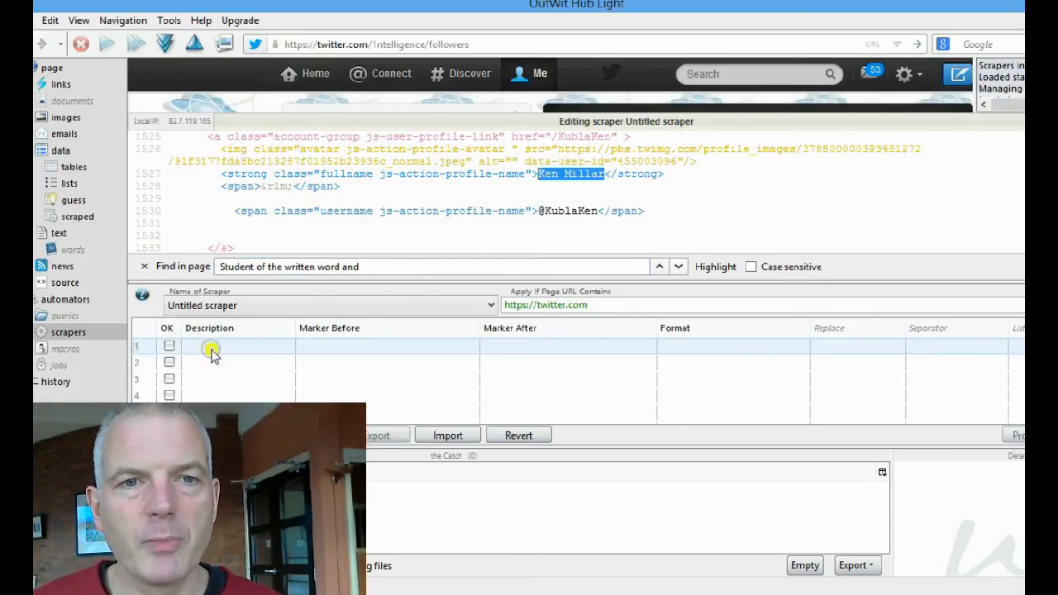
click(237, 345)
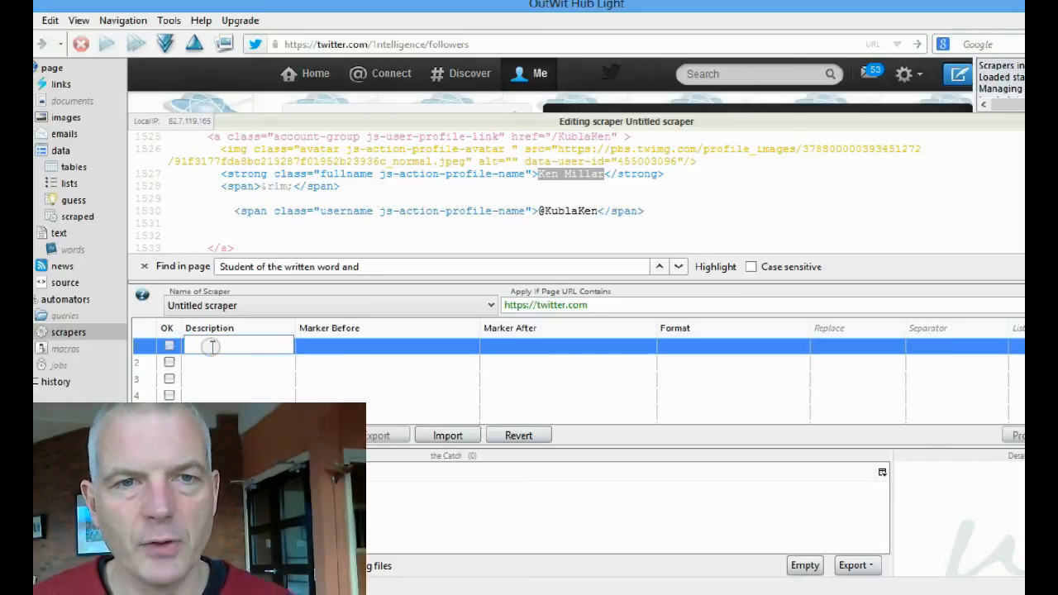
text(Full Name)
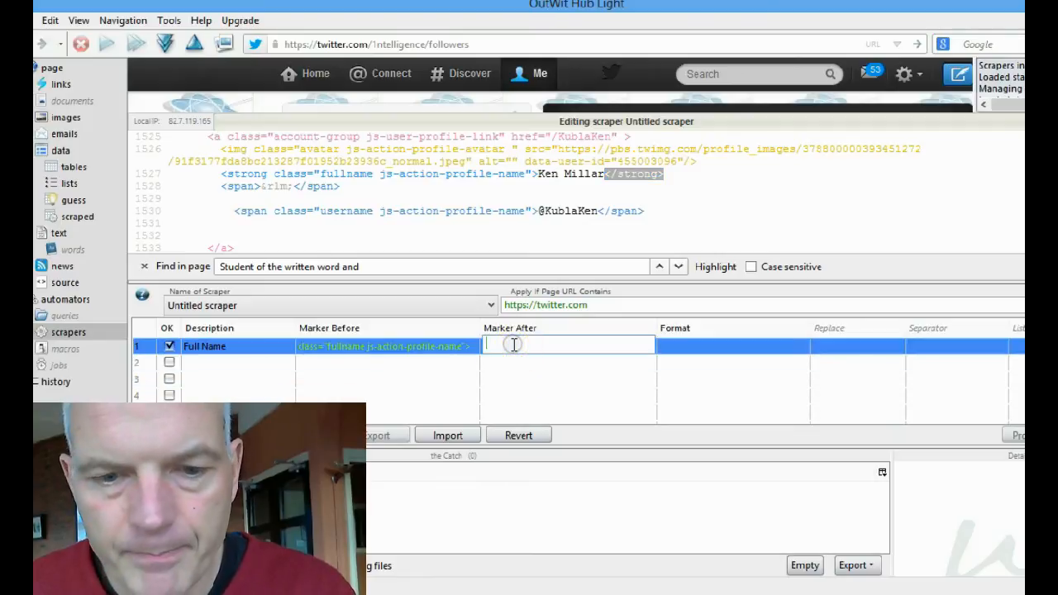
text(</strong>)
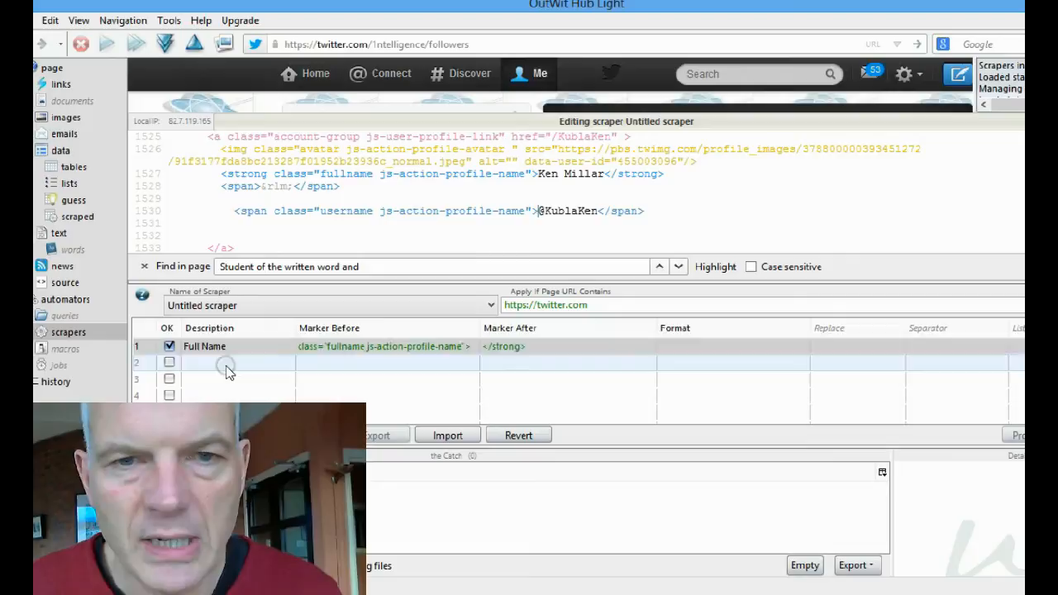
- Start a 'Twitter' scraper row and set its ending marker
text(Twitter)
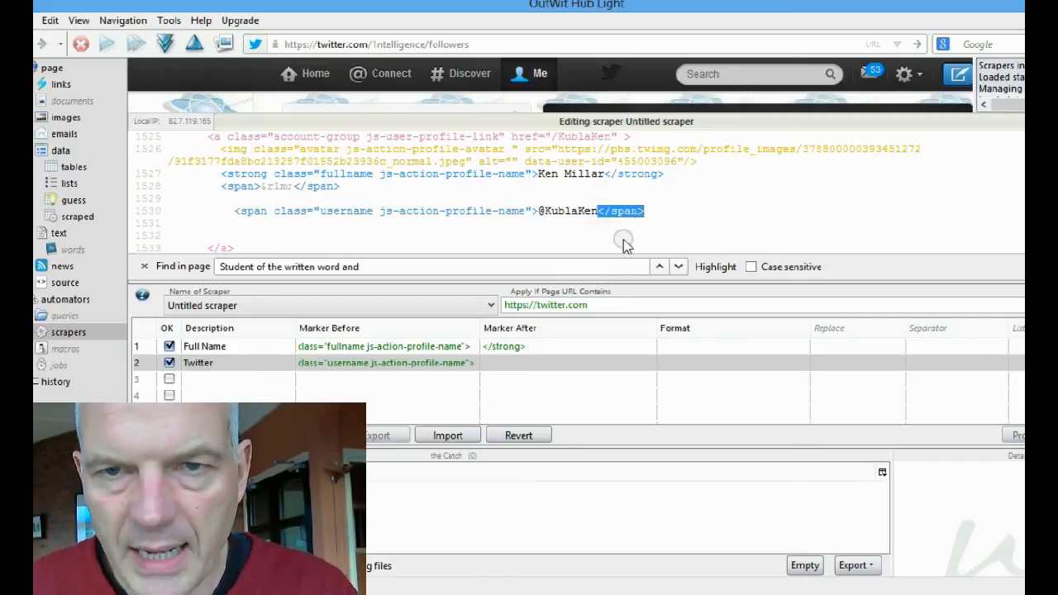
click(566, 363)
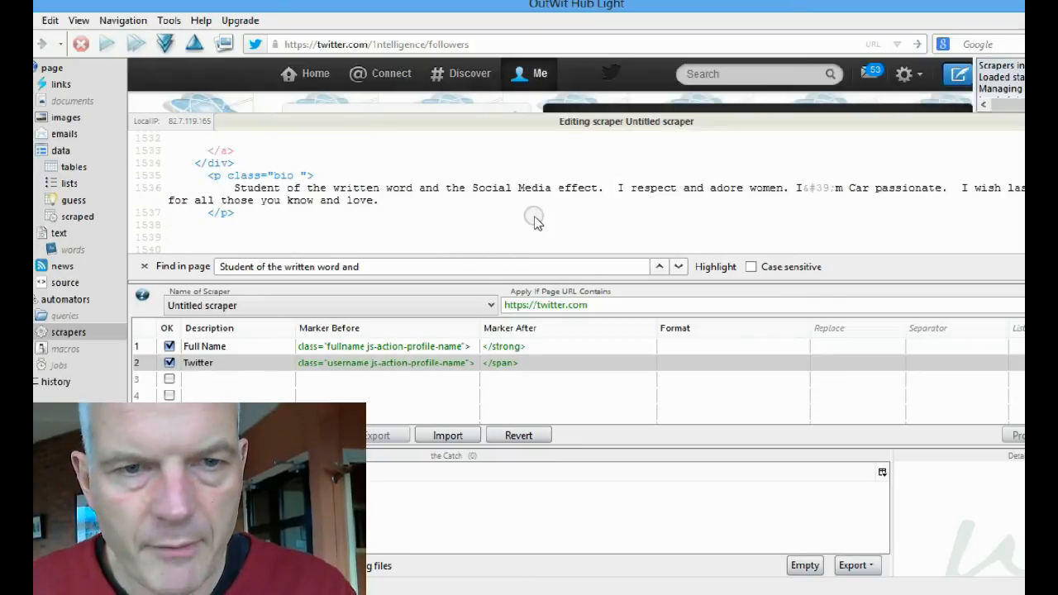
- Add a third scraper row named 'Bio'
click(238, 379)
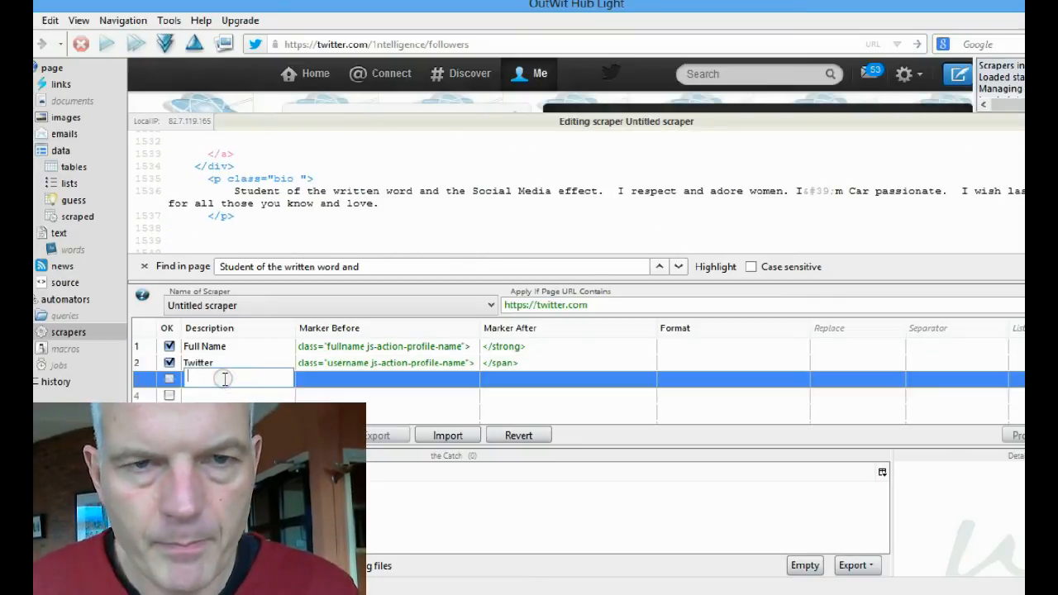
text(Bio)
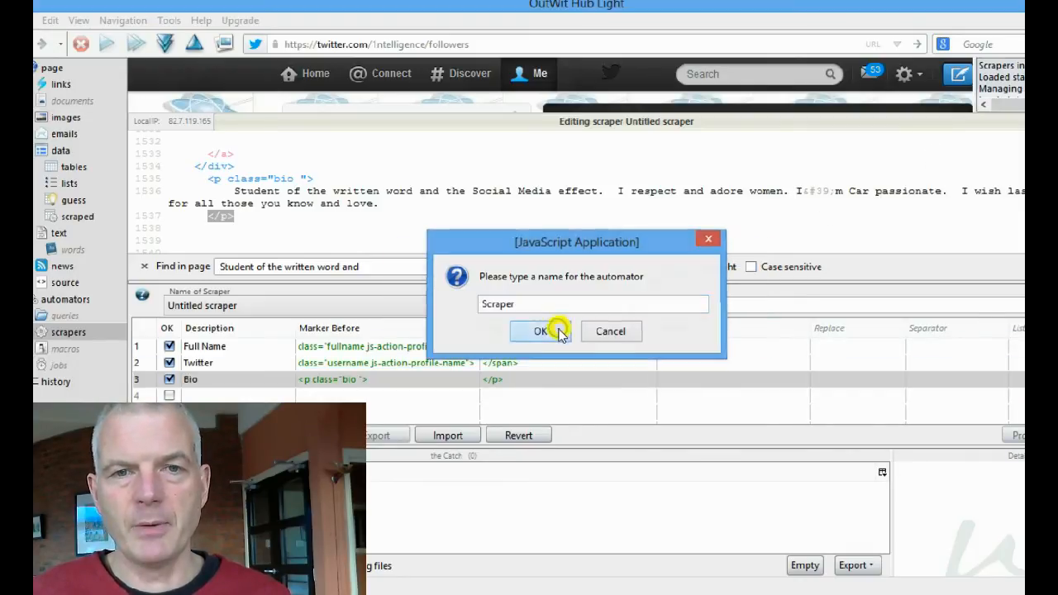
- Accept the name 'Scraper' and scroll through the followers' Full Name, Twitter and Bio results
click(541, 331)
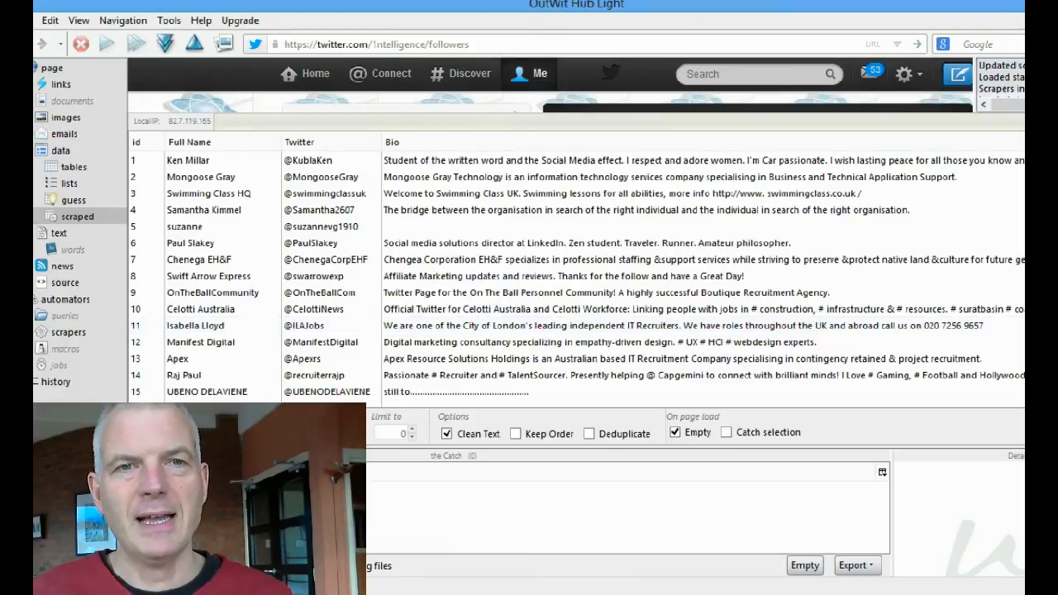
scroll(down, 3)
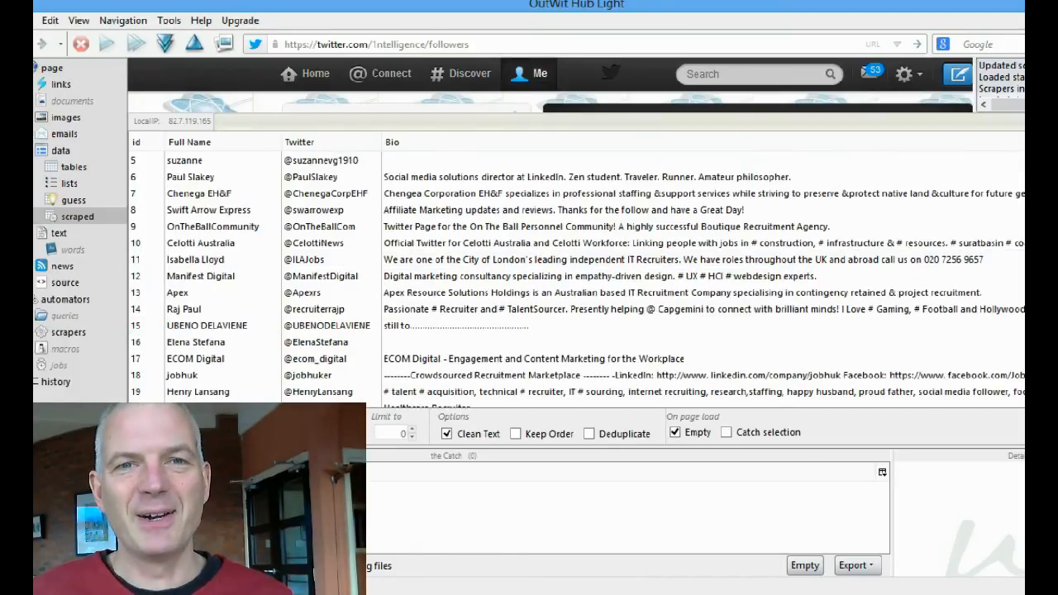